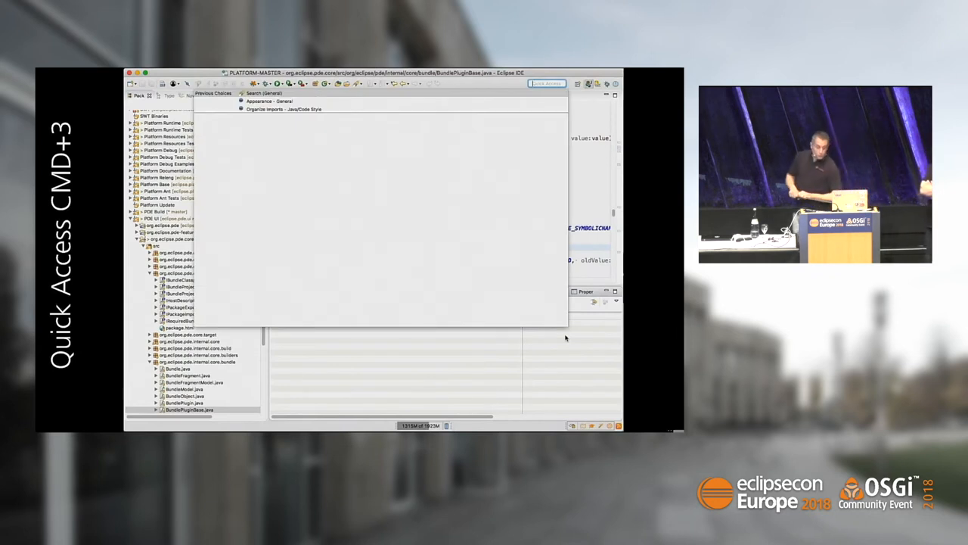
Step: Search Quick Access for 'App', 'Theme' and 'launc' to preview matching commands
text(App)
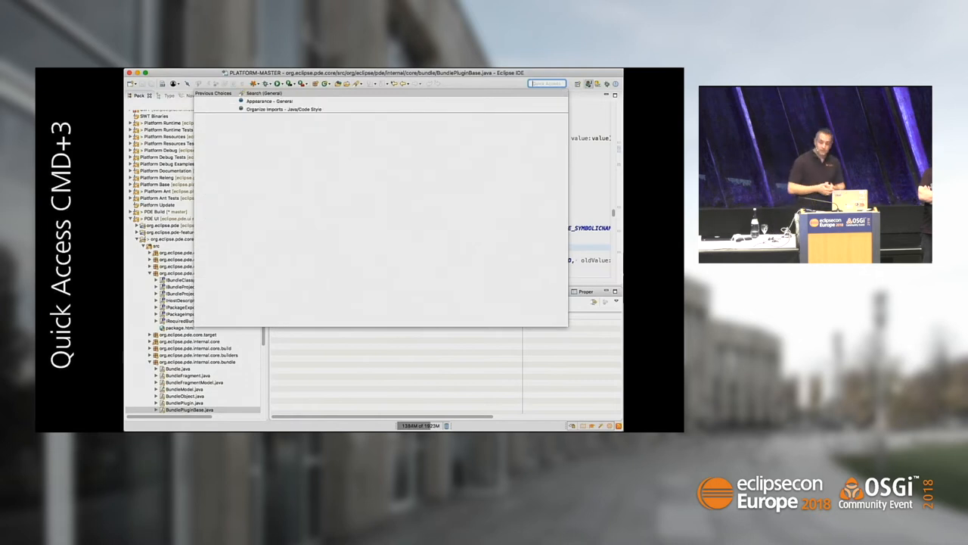
text(Theme)
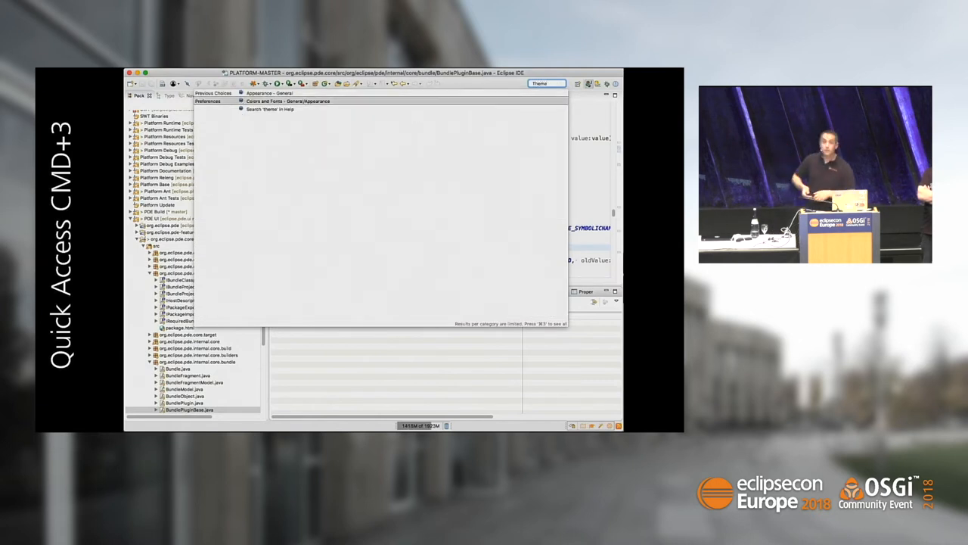
click(265, 93)
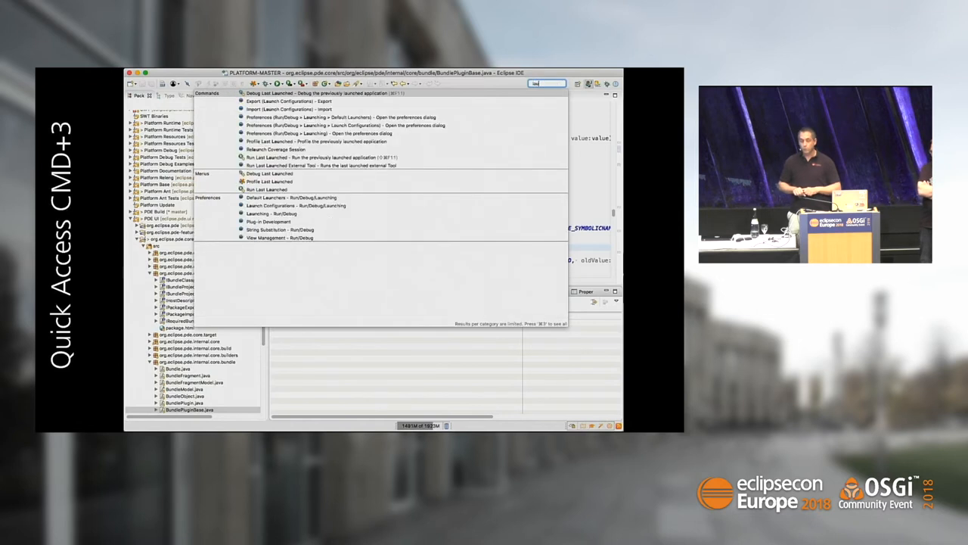
text(launc)
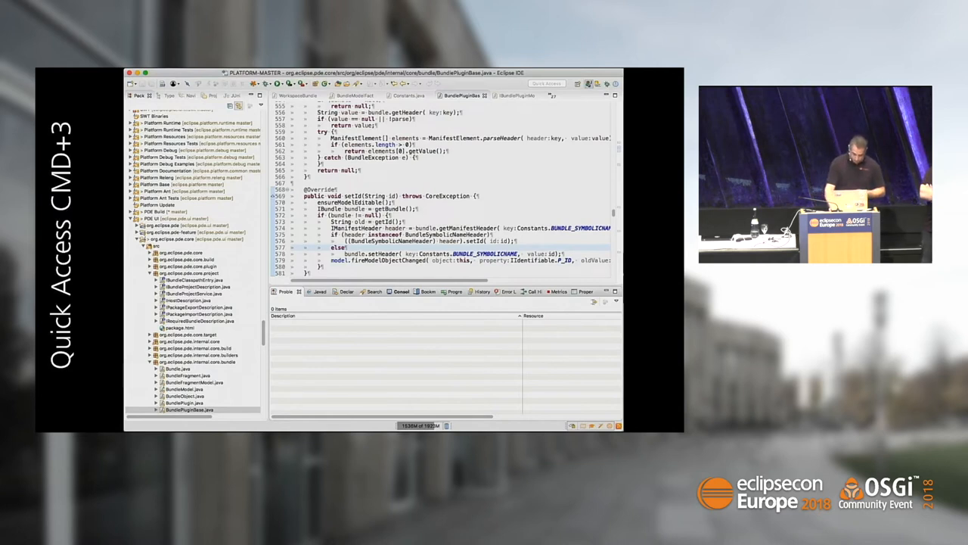
Step: Find resources named 'List' with Open Resource and open the top match
key(cmd+shift+r)
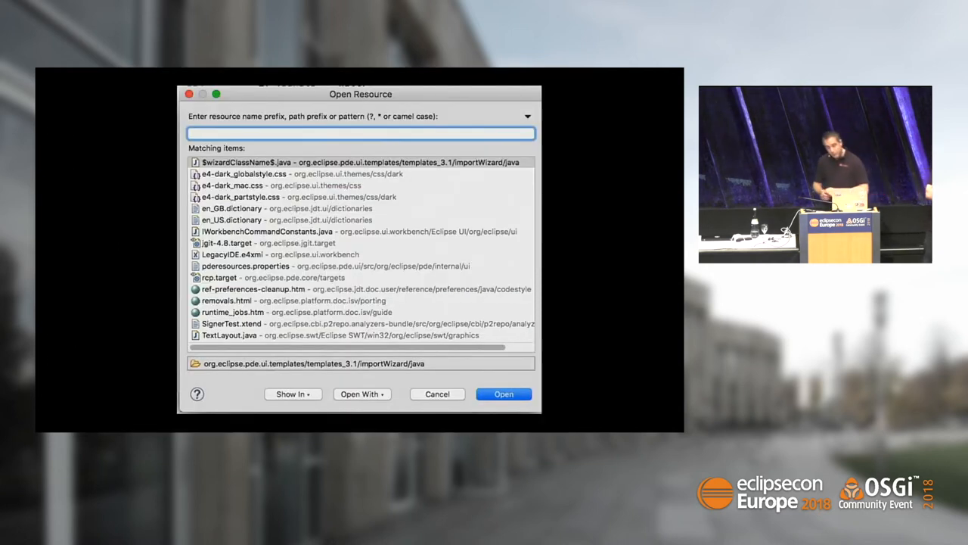
text(ListEle)
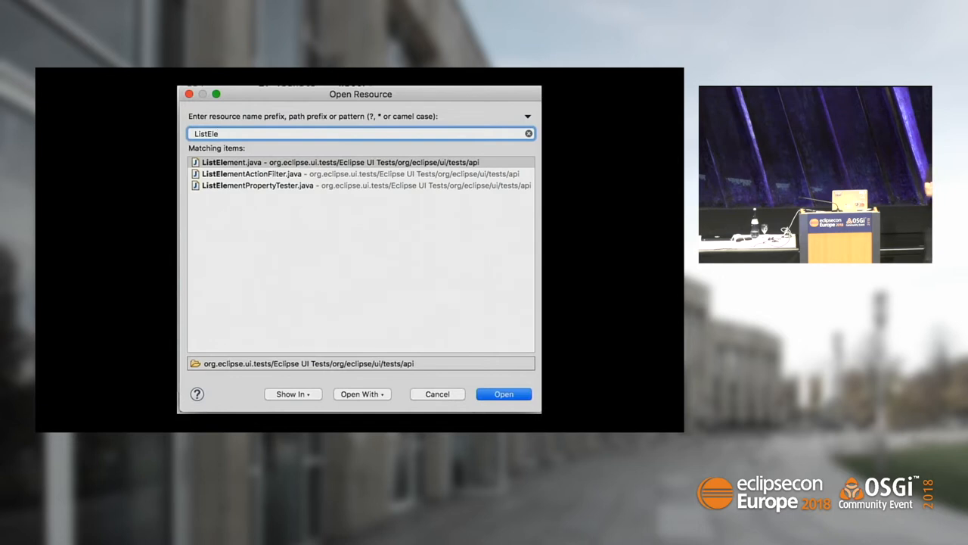
key(BackSpace)
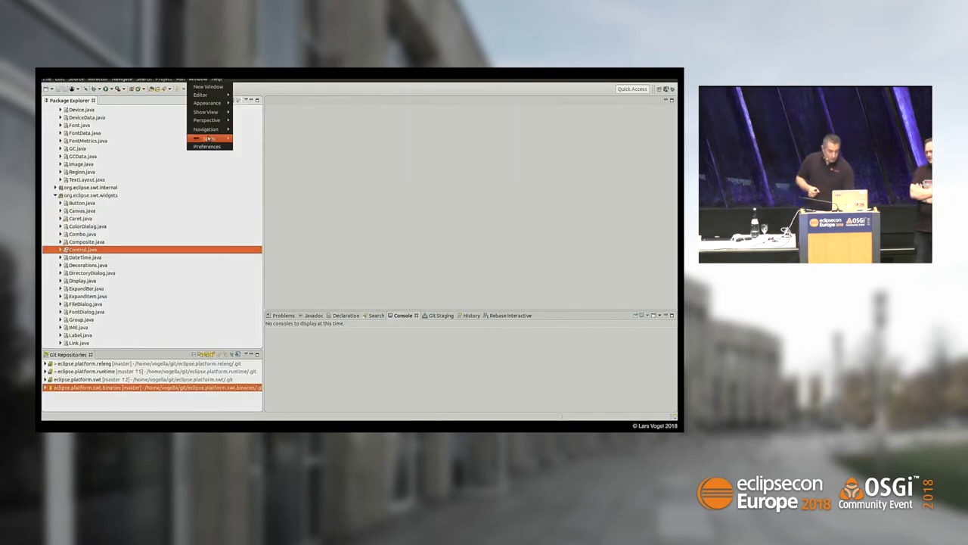
Step: Switch to the dark theme, then search Java types for 'SH' and open SHA
click(208, 146)
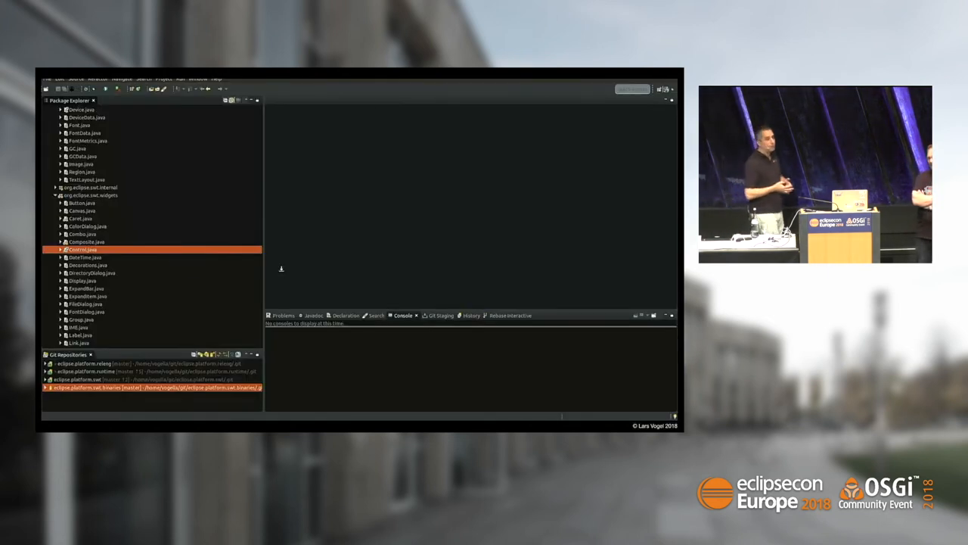
key(ctrl+shift+t)
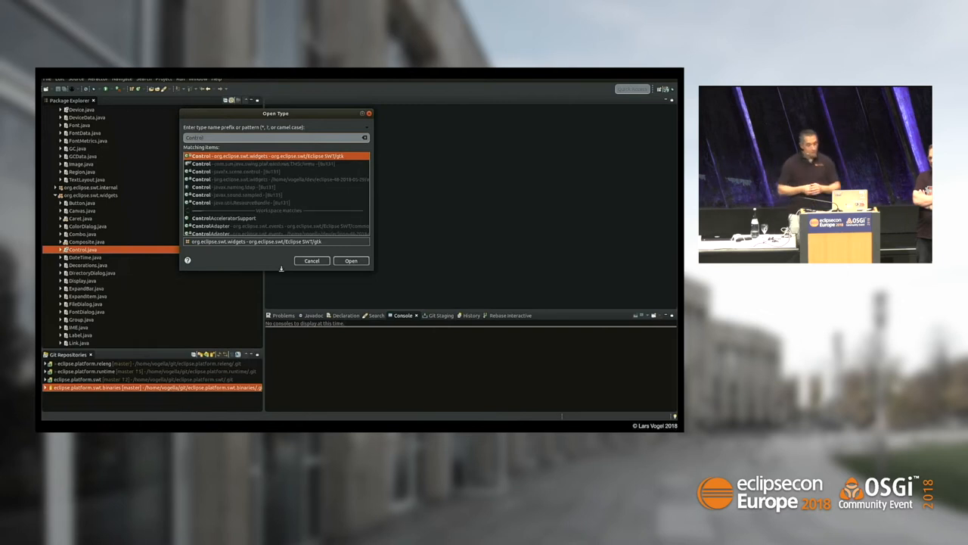
click(350, 261)
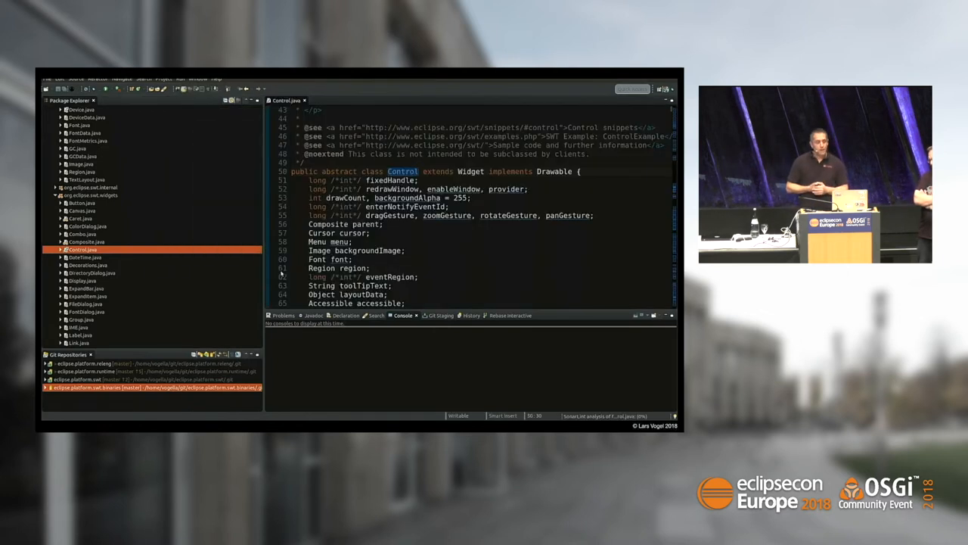
scroll(down, 3)
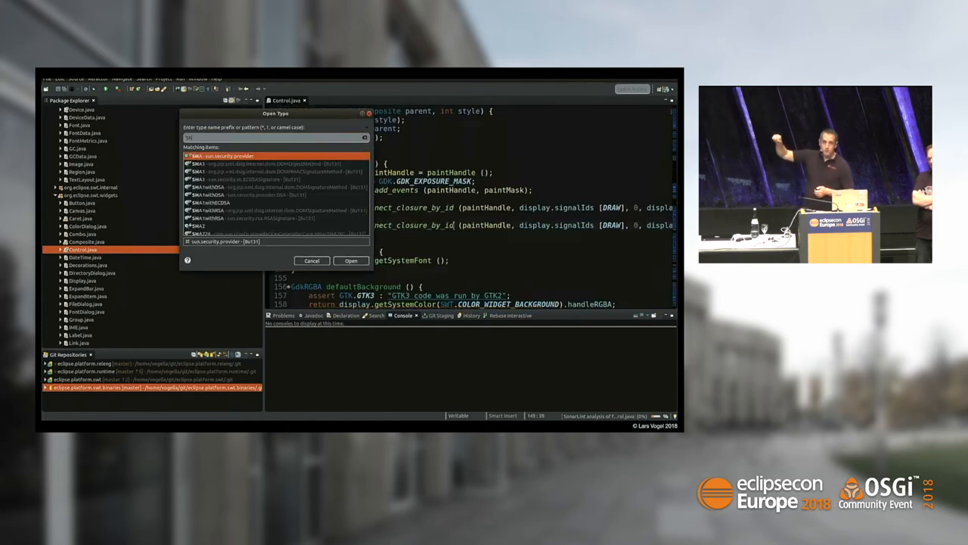
click(312, 261)
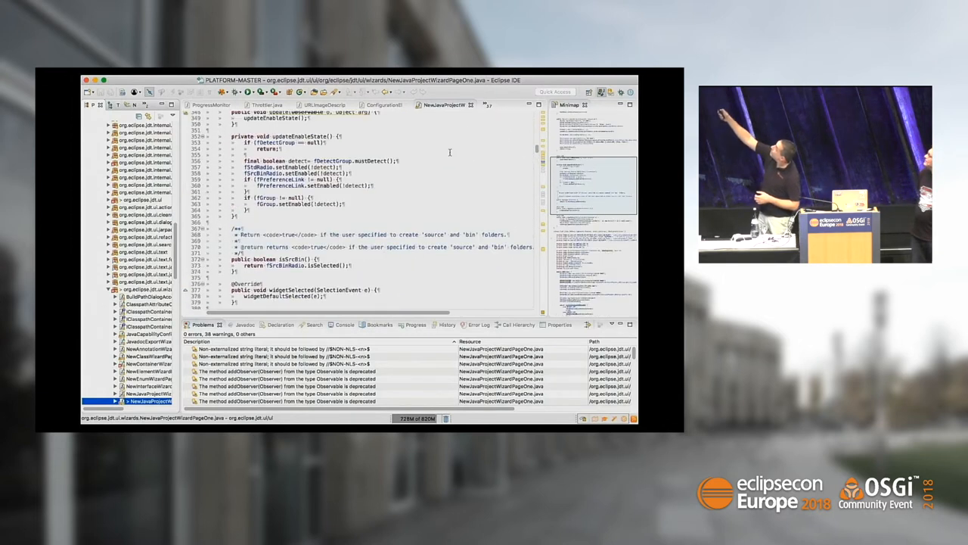
Step: Scroll through NewJavaProjectWizardPageOne.java beside the minimap and Problems view
scroll(down, 3)
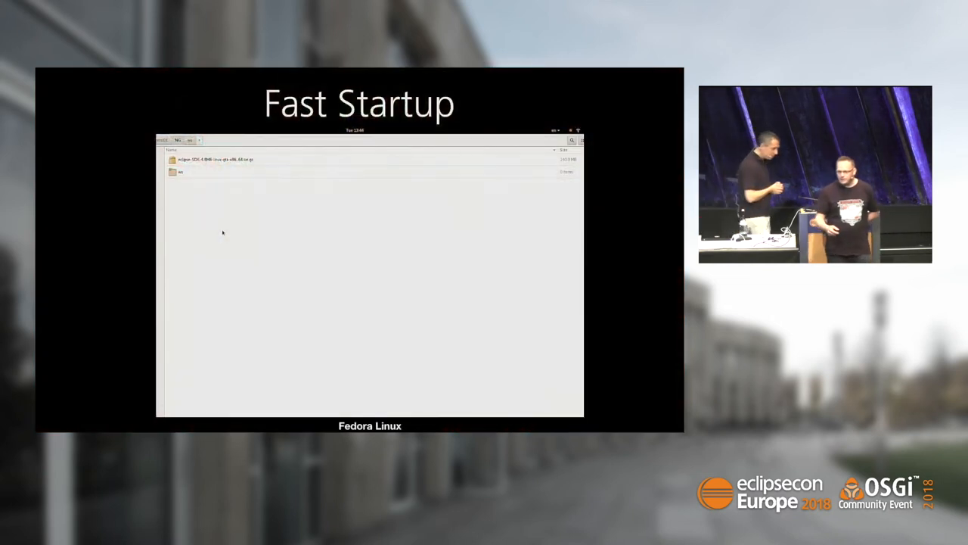
Step: Extract the eclipse-SDK tar.gz, enter the eclipse folder and launch Eclipse
right_click(216, 158)
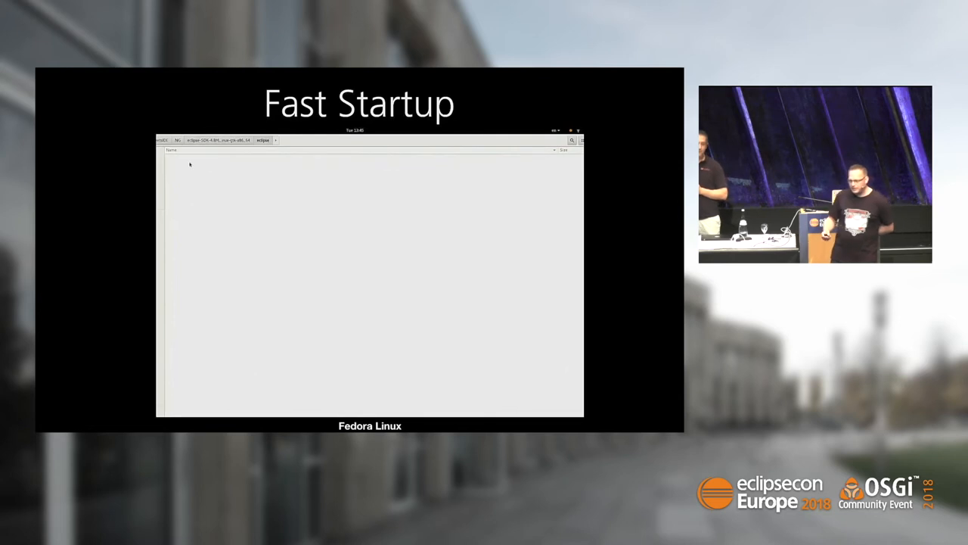
double_click(183, 196)
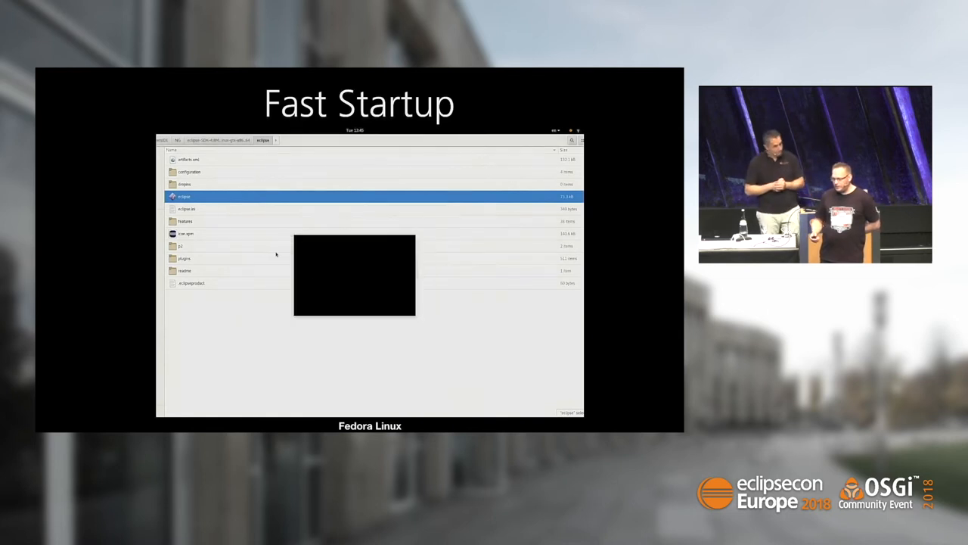
double_click(184, 196)
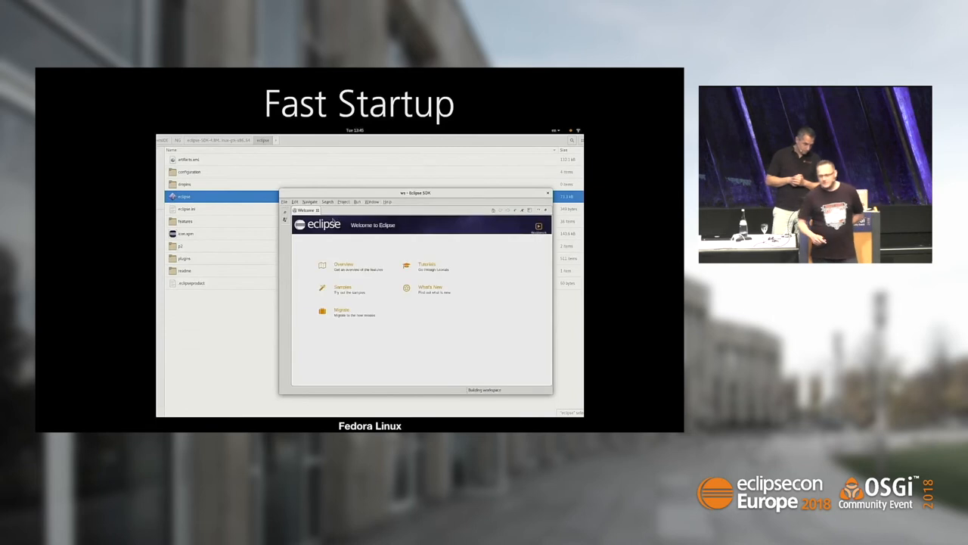
Step: Close the Welcome tab and run Help > Check for Updates
click(422, 201)
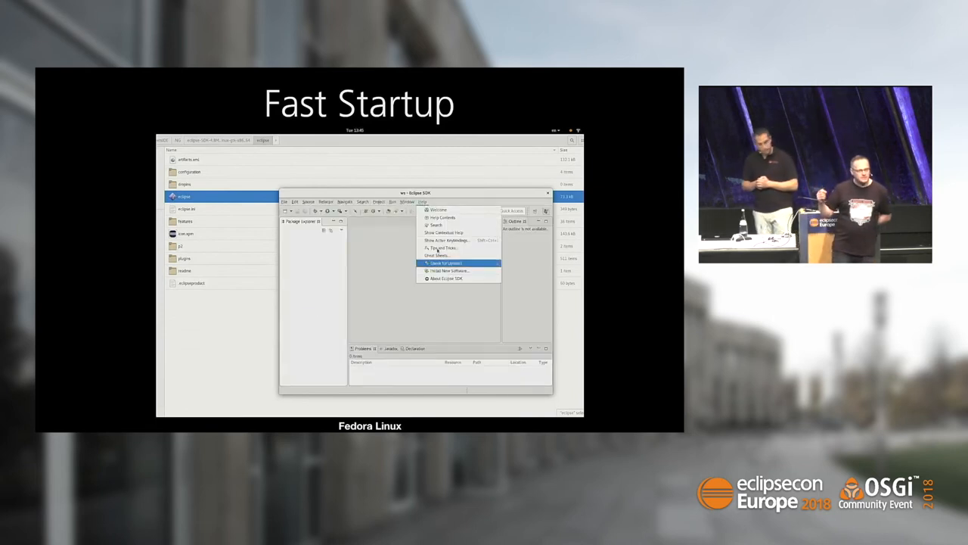
click(446, 278)
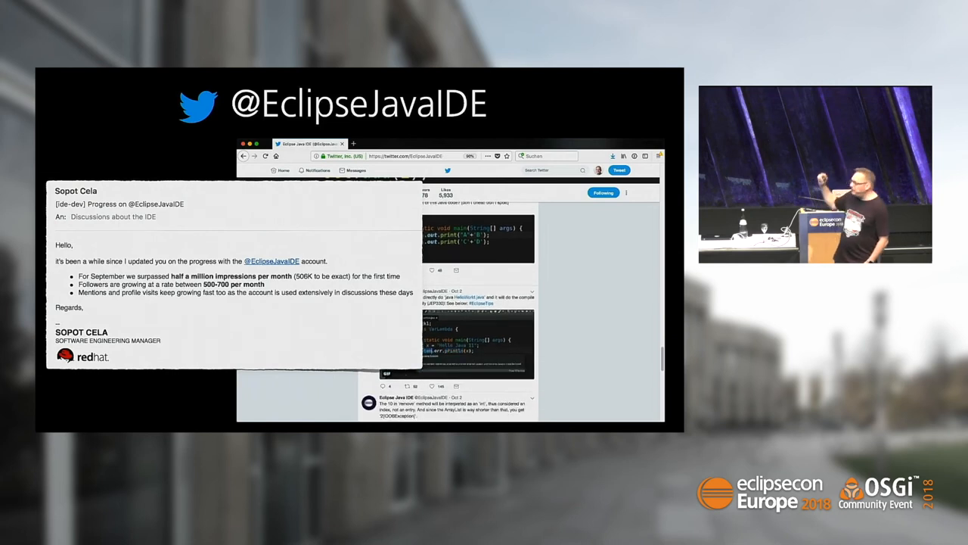
scroll(down, 3)
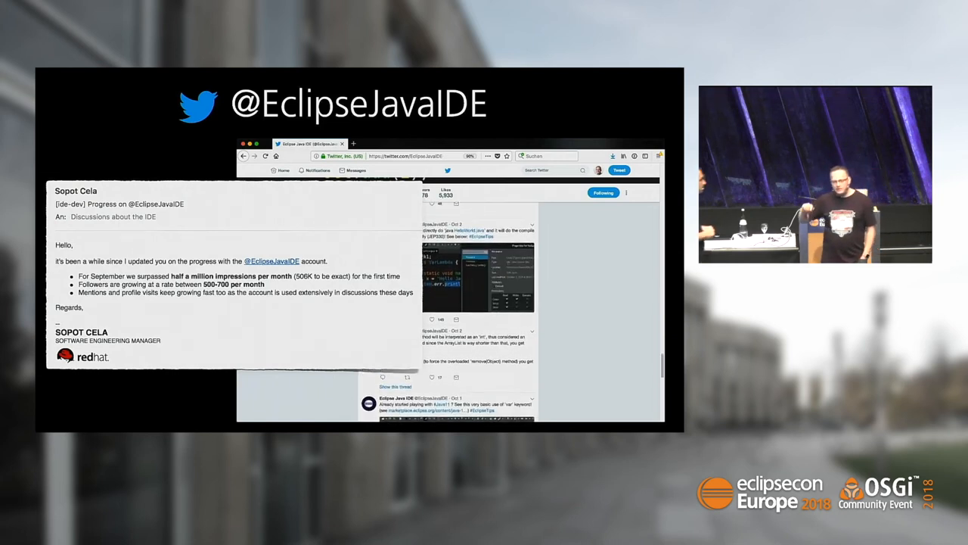